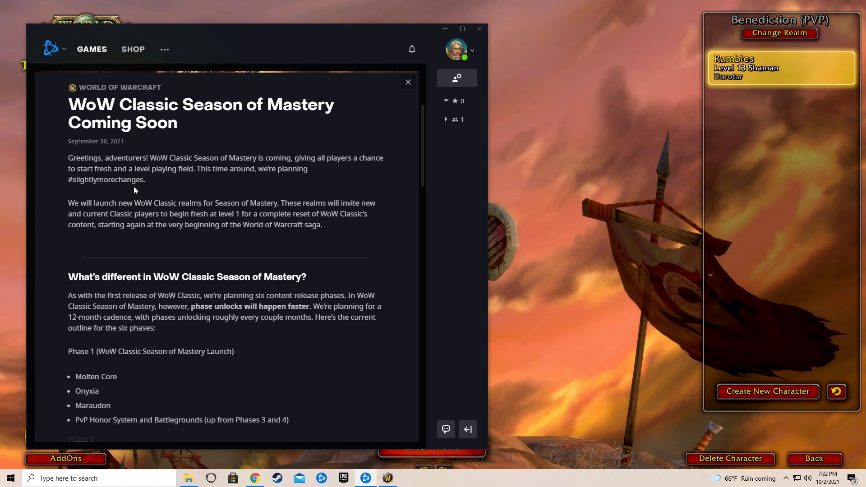
# Scroll through the six-phase release outline down to Raid Boss Updates and back to What's different
pyautogui.scroll(-3)
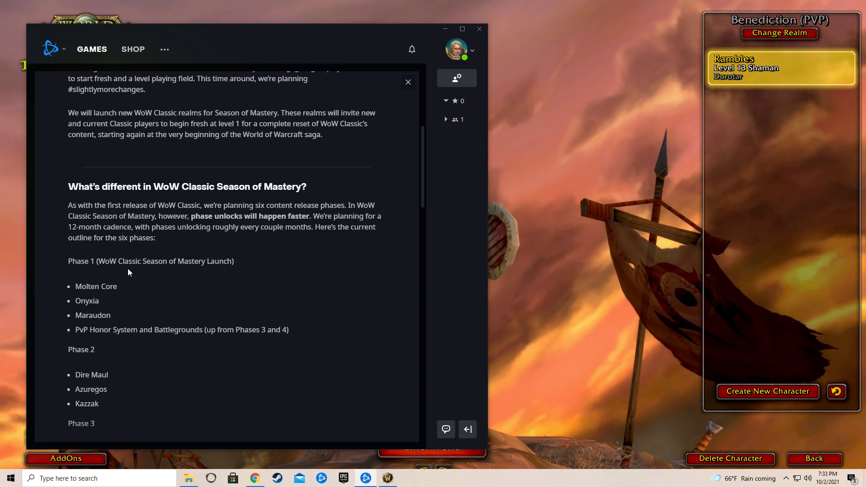
pyautogui.scroll(-3)
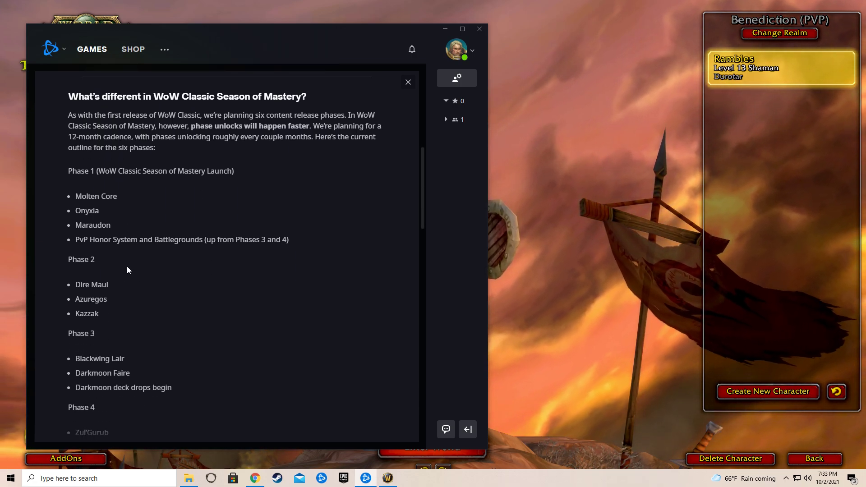
pyautogui.scroll(-3)
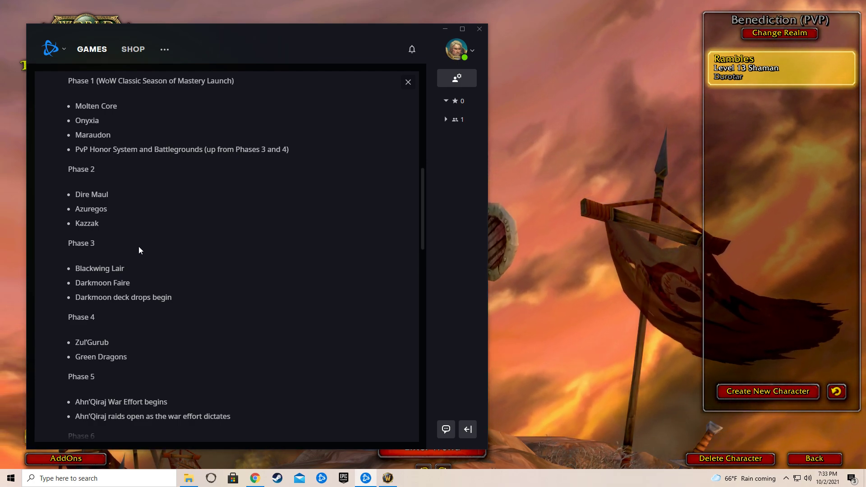
pyautogui.scroll(-3)
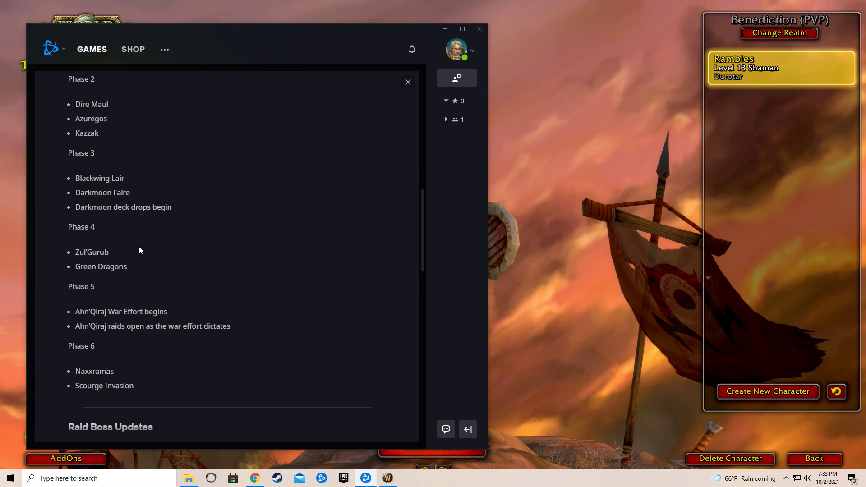
pyautogui.scroll(-3)
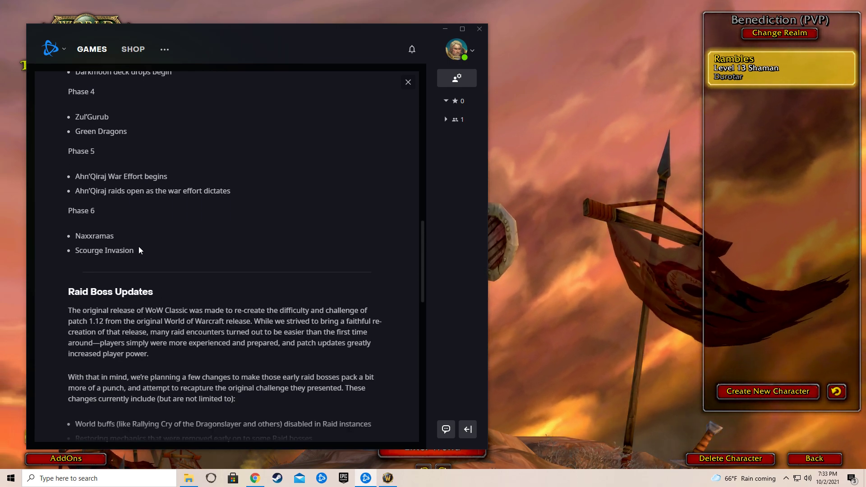
pyautogui.scroll(-3)
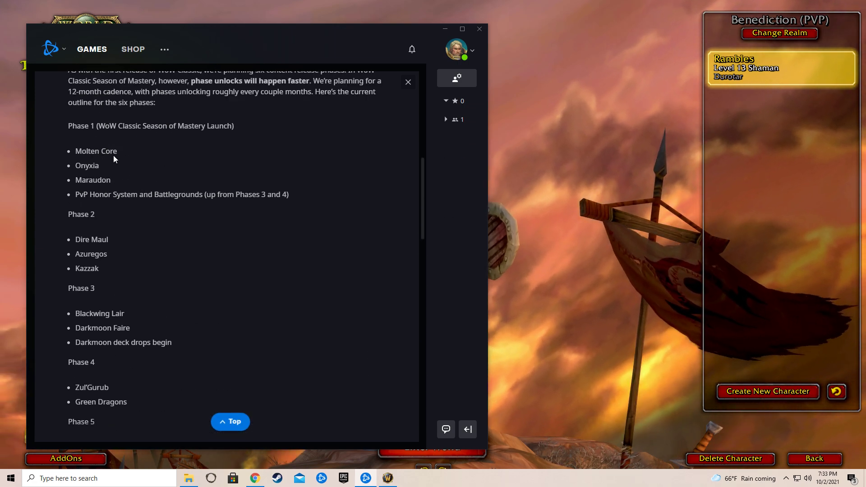
pyautogui.scroll(-3)
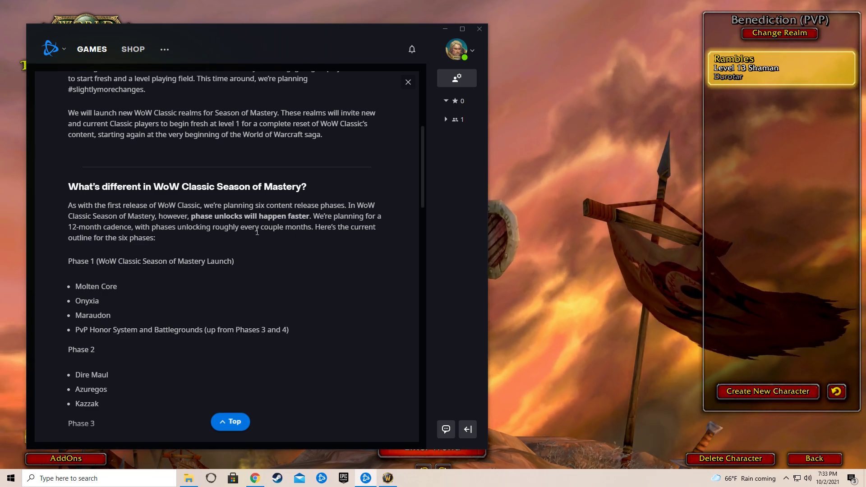
# Scroll down to read the Raid Boss Updates section and its list of planned changes
pyautogui.scroll(-3)
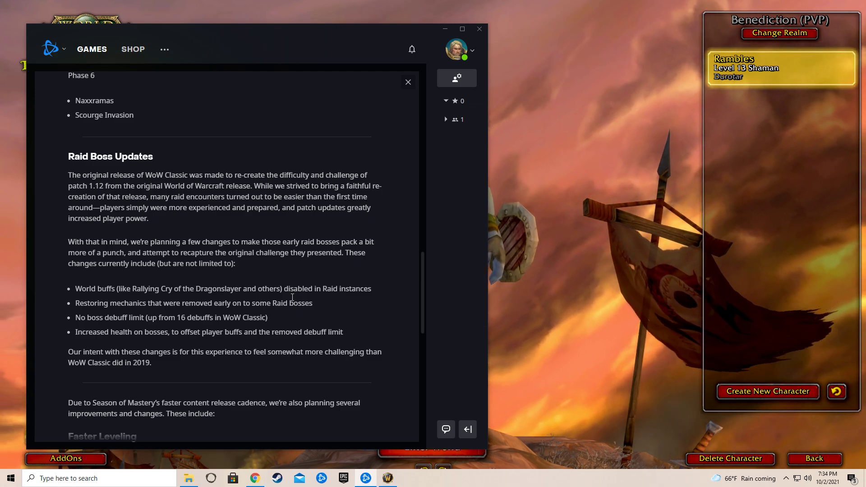
pyautogui.moveTo(225, 302)
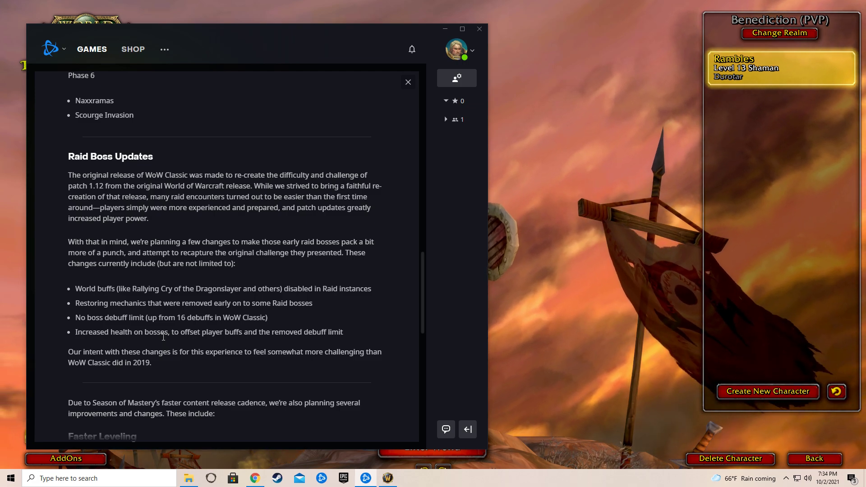
pyautogui.moveTo(192, 372)
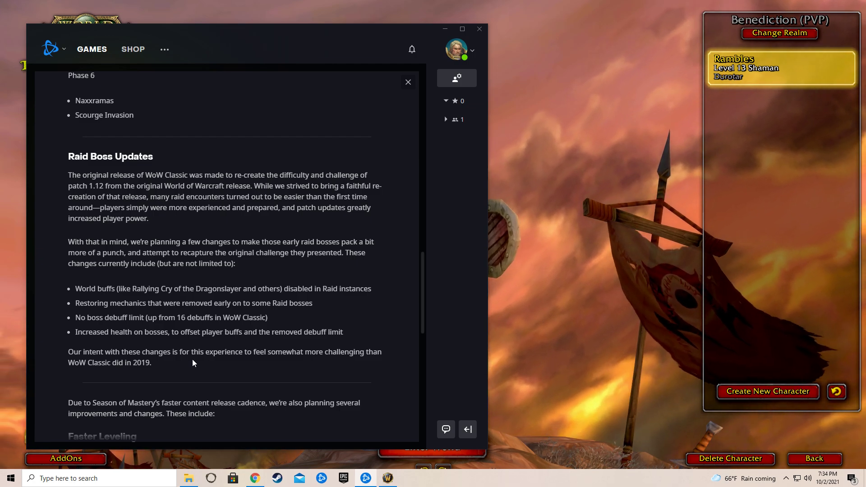
pyautogui.scroll(-3)
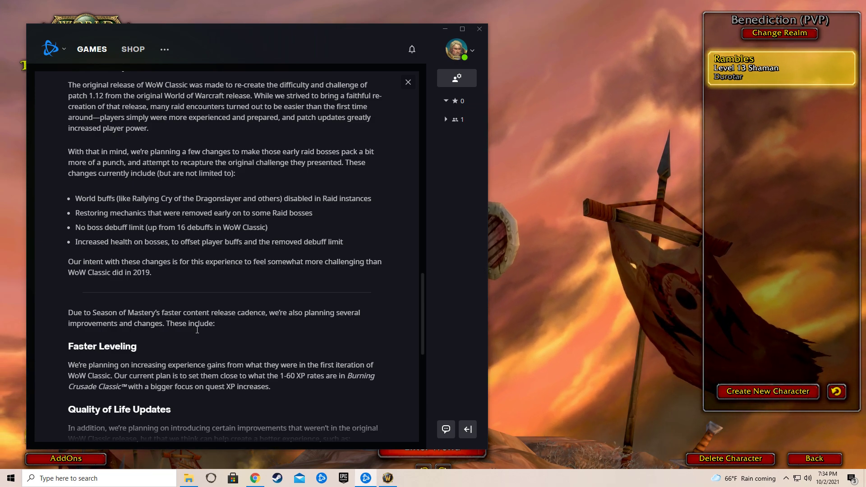
# Scroll on to the Faster Leveling and Quality of Life Updates headings
pyautogui.scroll(-3)
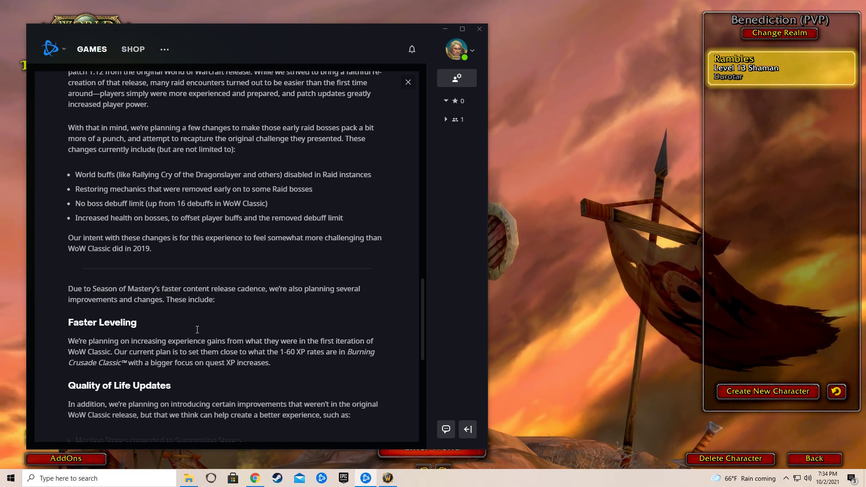
pyautogui.scroll(-3)
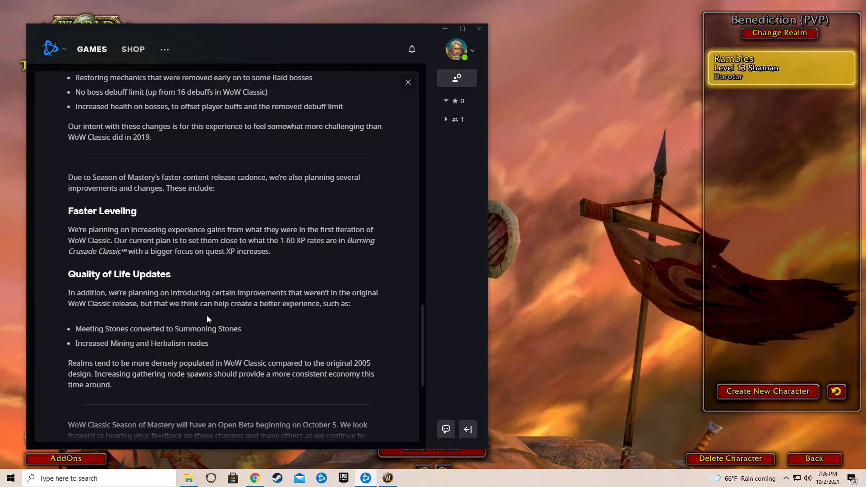
# Scroll to the article's end past the October 5 Open Beta note to More Stories
pyautogui.scroll(-3)
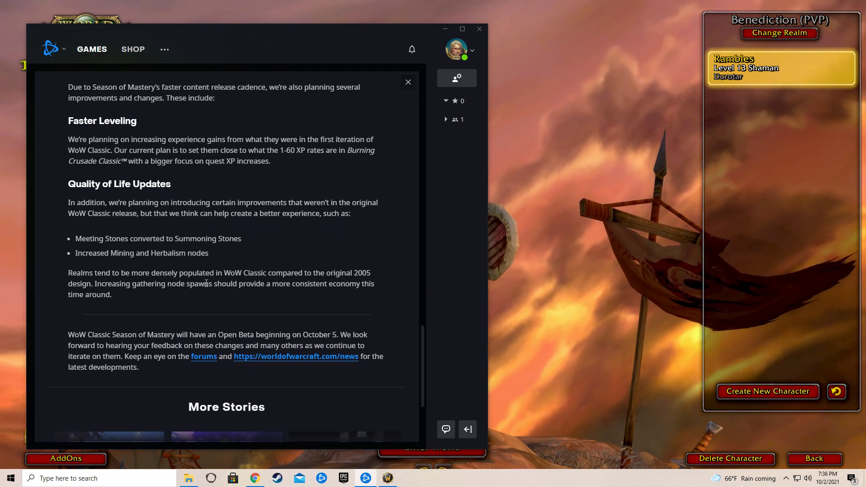
pyautogui.scroll(-3)
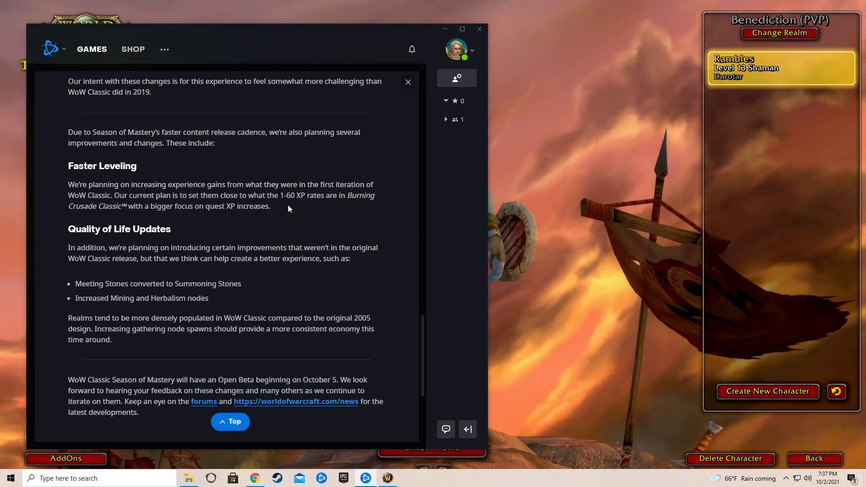
# Highlight '1-60', jump to the article top and bring the 12-month cadence paragraph into view
pyautogui.doubleClick(289, 195)
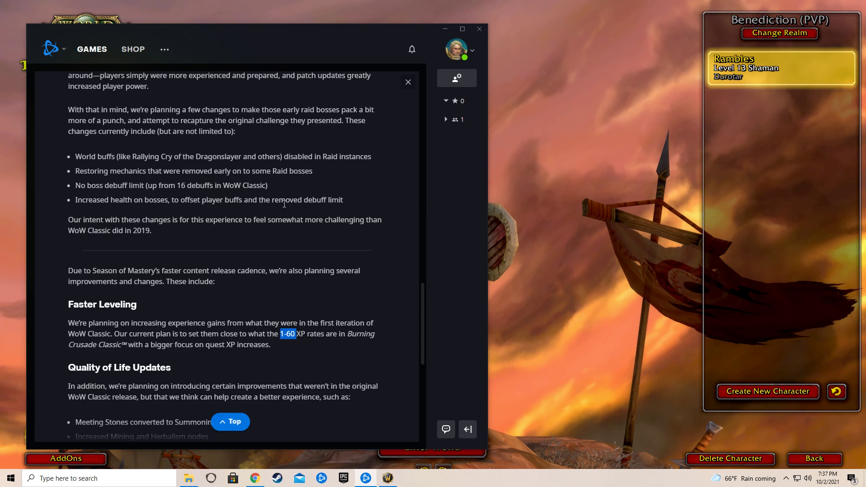
pyautogui.click(230, 422)
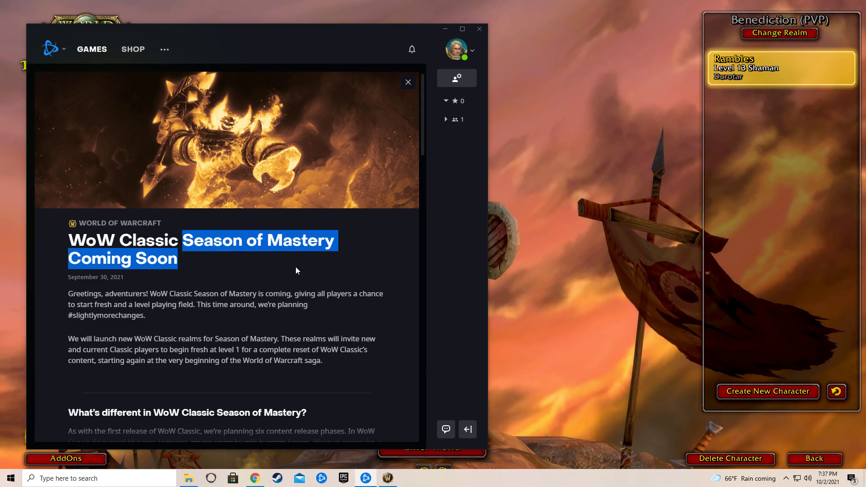
pyautogui.scroll(-3)
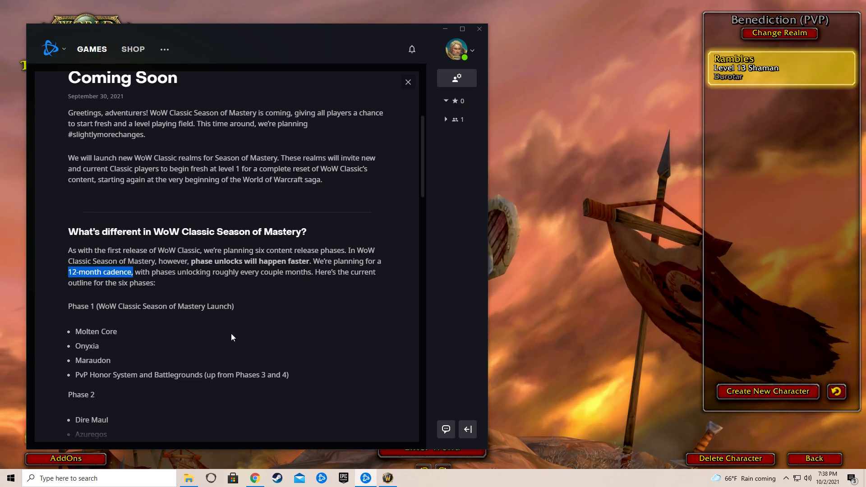
# Scroll through Raid Boss Updates, highlighting the line about restoring raid boss mechanics, until Faster Leveling appears
pyautogui.scroll(-3)
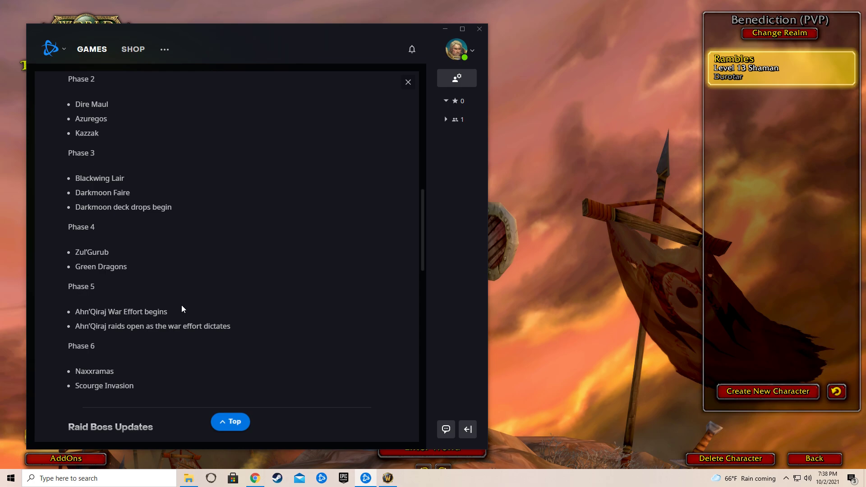
pyautogui.scroll(-3)
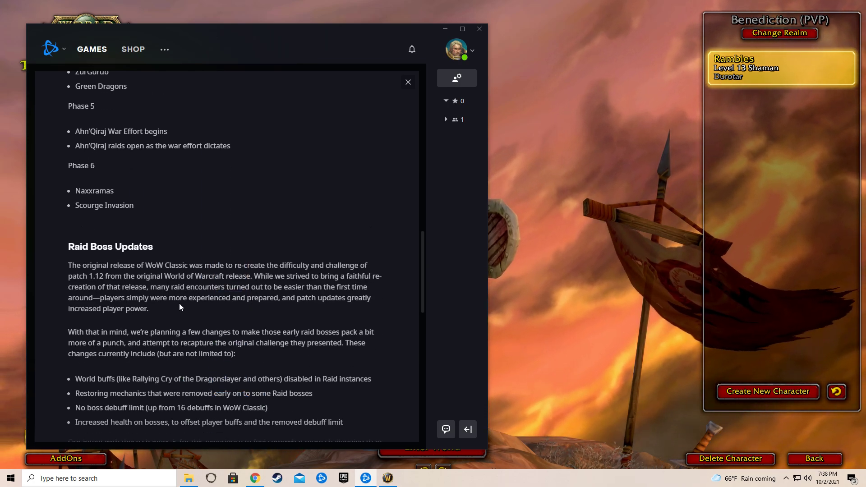
pyautogui.scroll(-3)
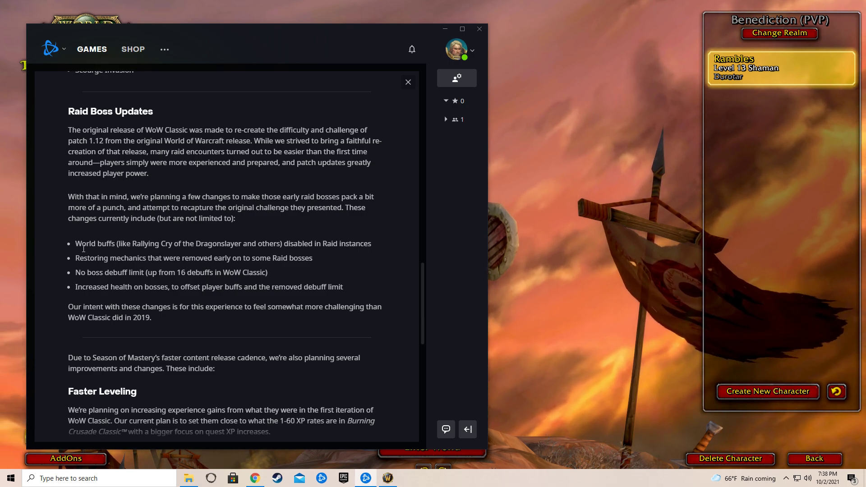
pyautogui.moveTo(81, 243); pyautogui.dragTo(331, 244)
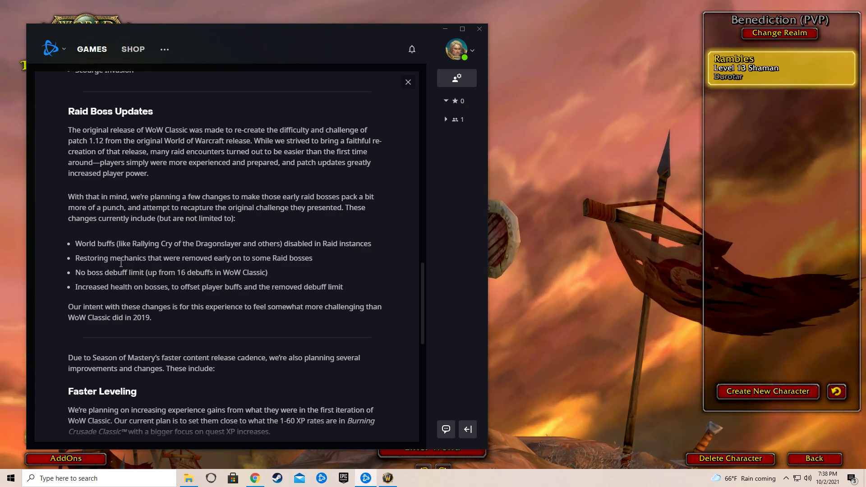
pyautogui.moveTo(117, 258); pyautogui.dragTo(306, 258)
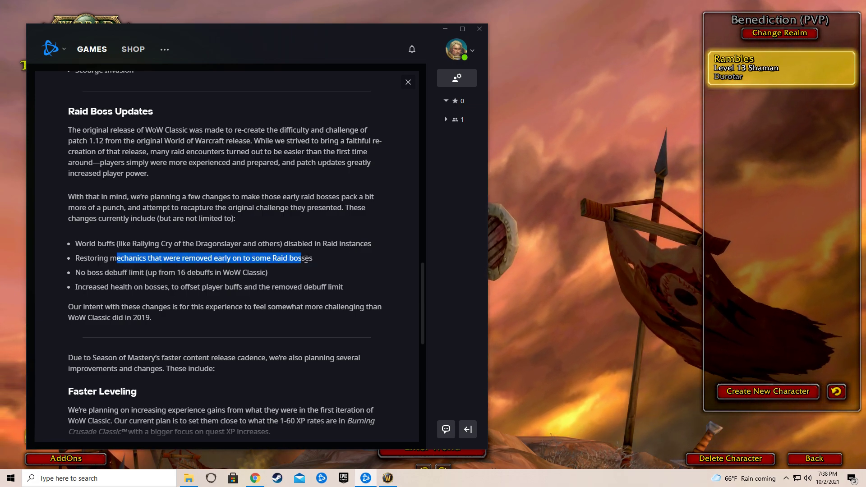
pyautogui.click(284, 272)
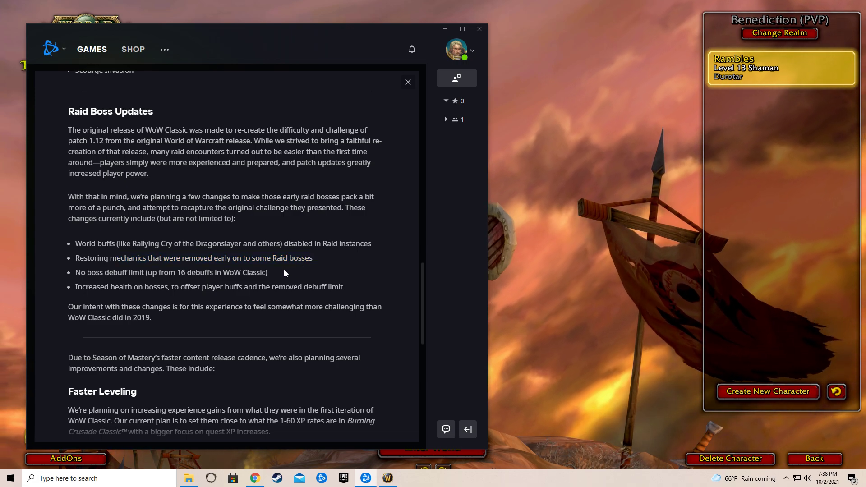
pyautogui.scroll(-3)
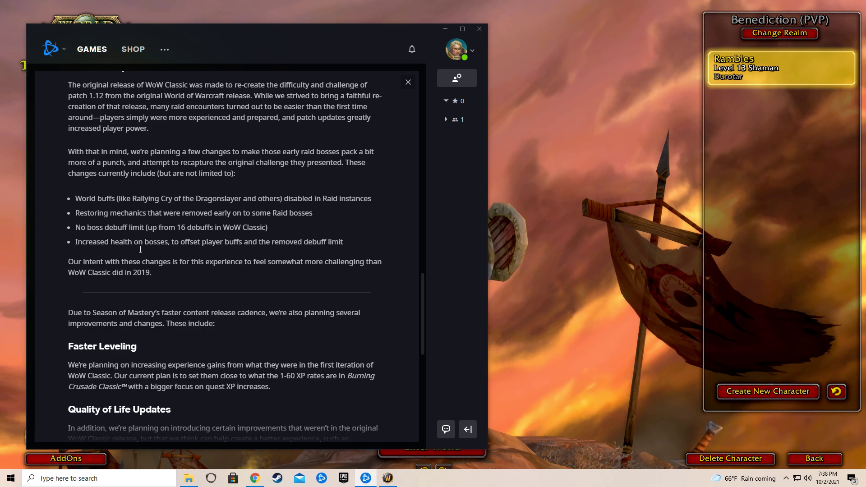
# Highlight the quality-of-life improvements paragraph near the Open Beta note, then drag the scrollbar back to the top
pyautogui.scroll(-3)
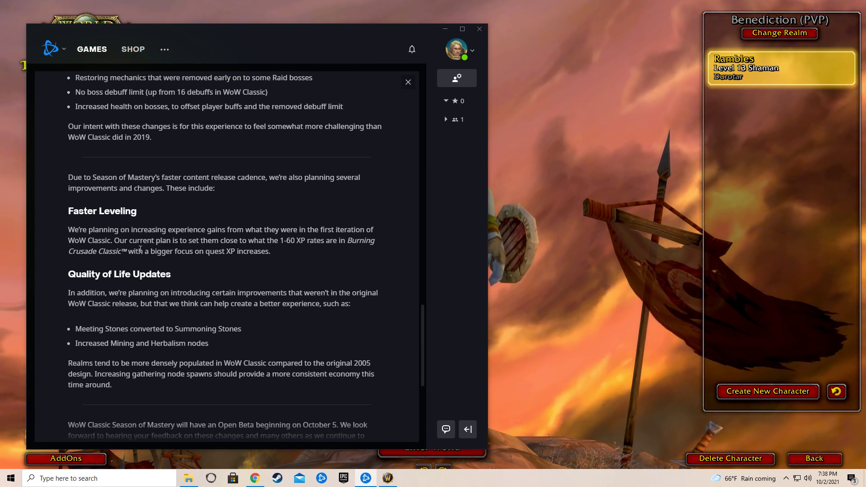
pyautogui.scroll(-3)
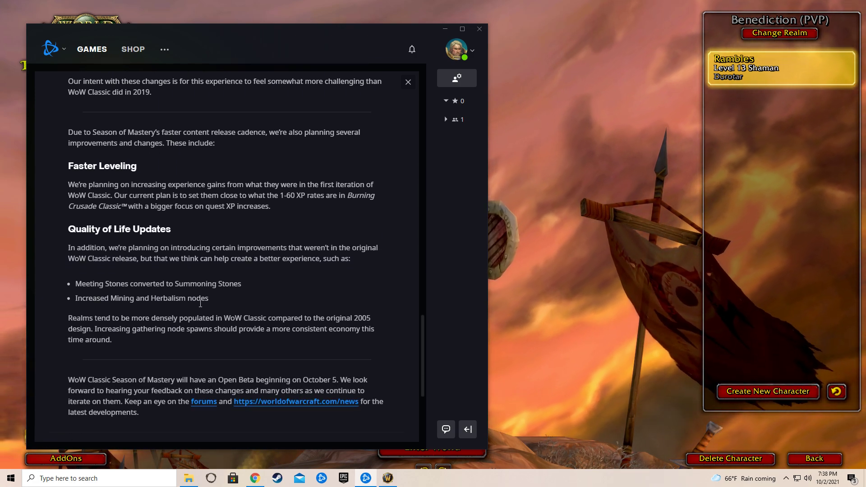
pyautogui.moveTo(67, 247); pyautogui.dragTo(209, 299)
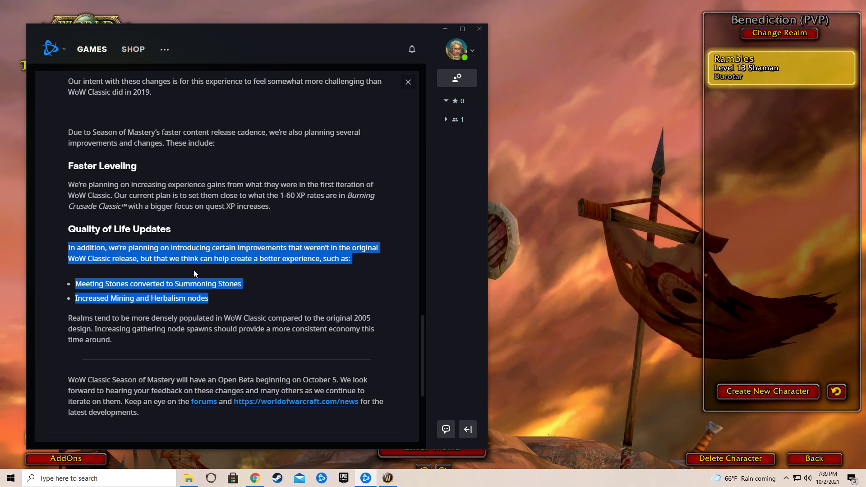
pyautogui.click(213, 303)
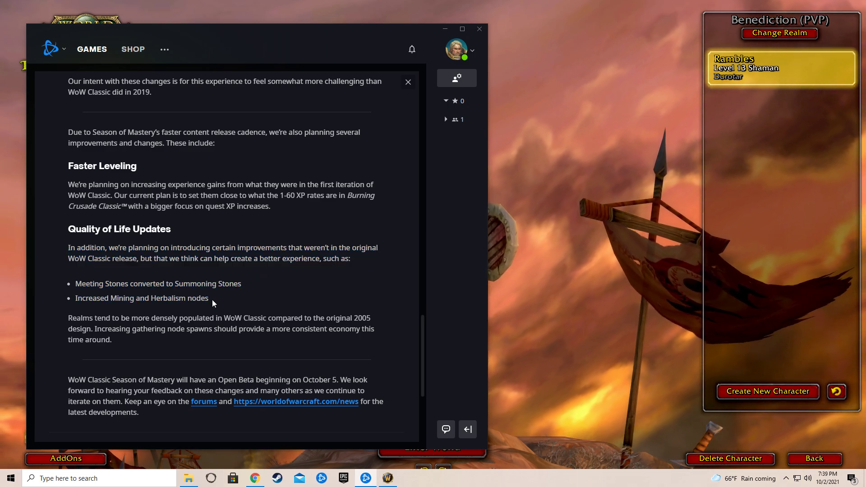
pyautogui.moveTo(105, 283); pyautogui.dragTo(208, 298)
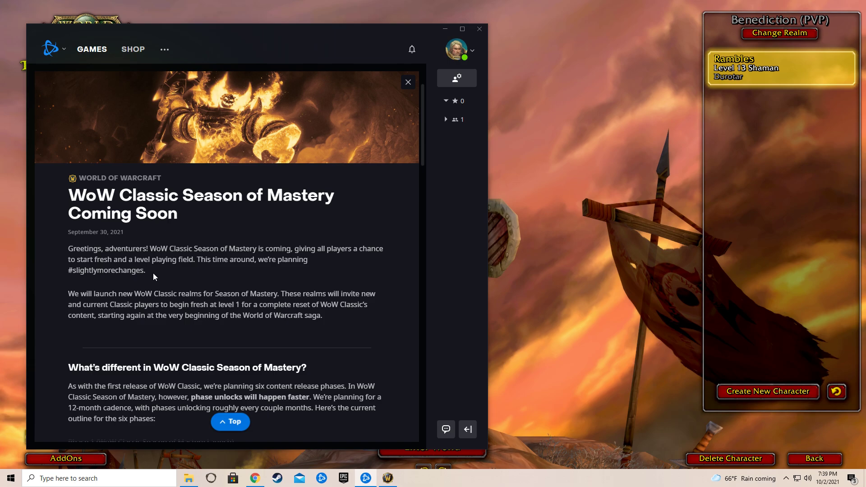
# Highlight the bigger quest focus and quest XP wording under Faster Leveling, then return to the top
pyautogui.scroll(-3)
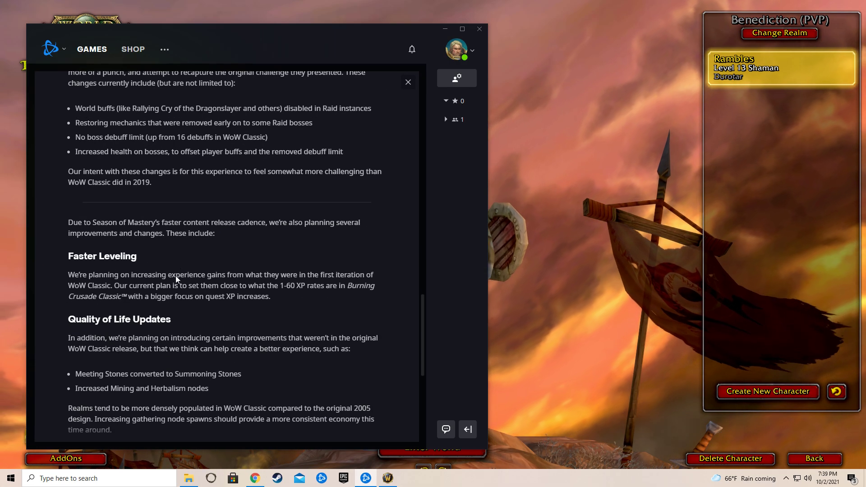
pyautogui.scroll(-3)
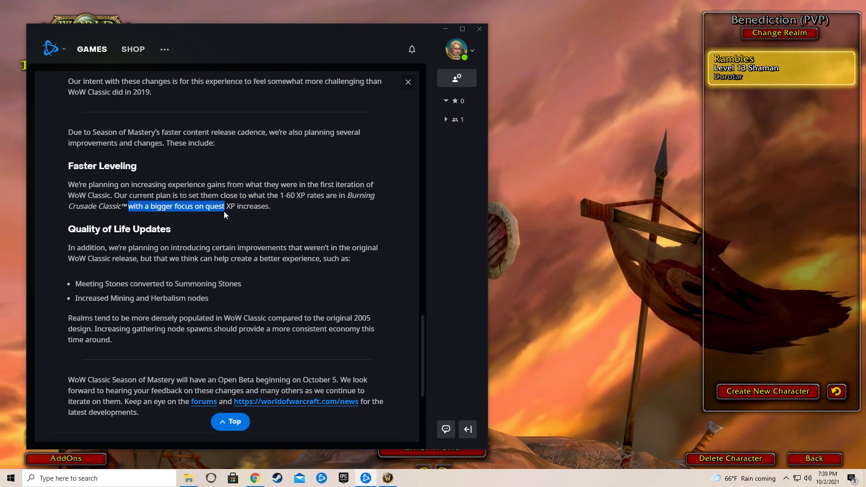
pyautogui.moveTo(225, 206); pyautogui.dragTo(270, 206)
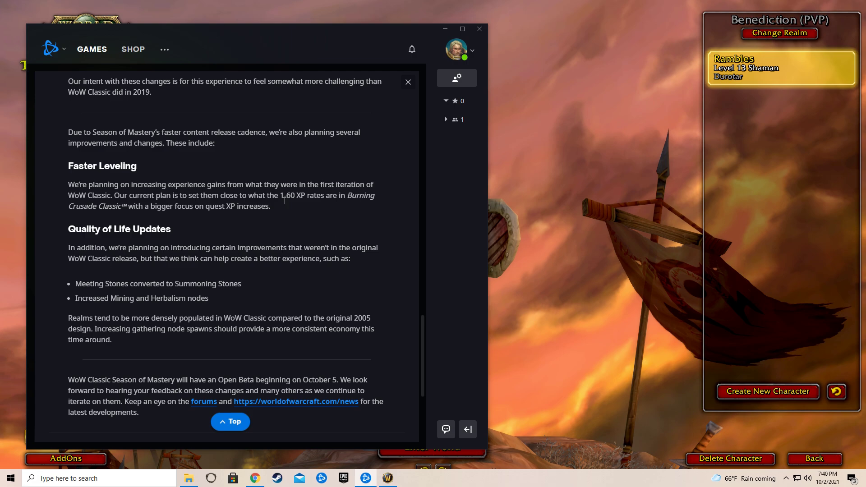
pyautogui.doubleClick(255, 206)
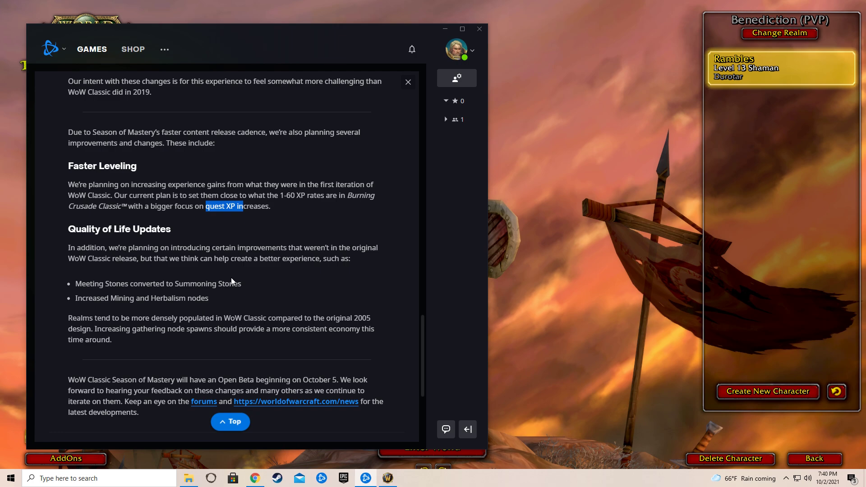
pyautogui.moveTo(251, 293)
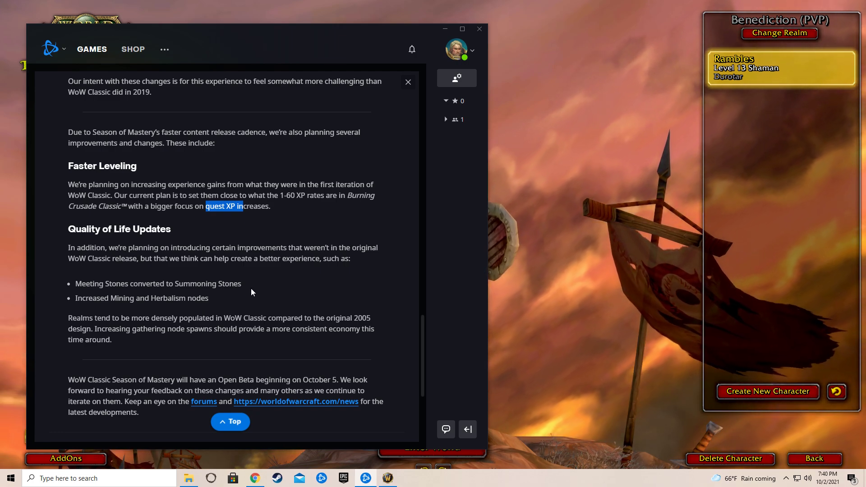
pyautogui.moveTo(68, 317); pyautogui.dragTo(210, 317)
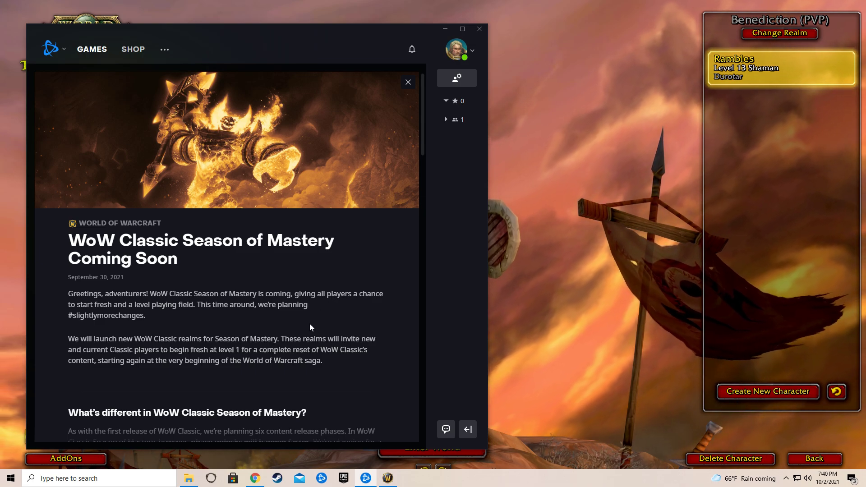
pyautogui.moveTo(303, 341)
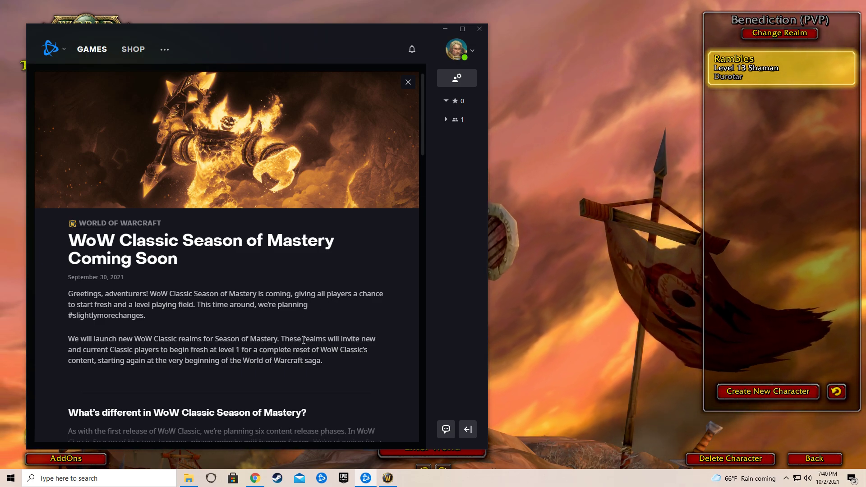
pyautogui.moveTo(271, 329)
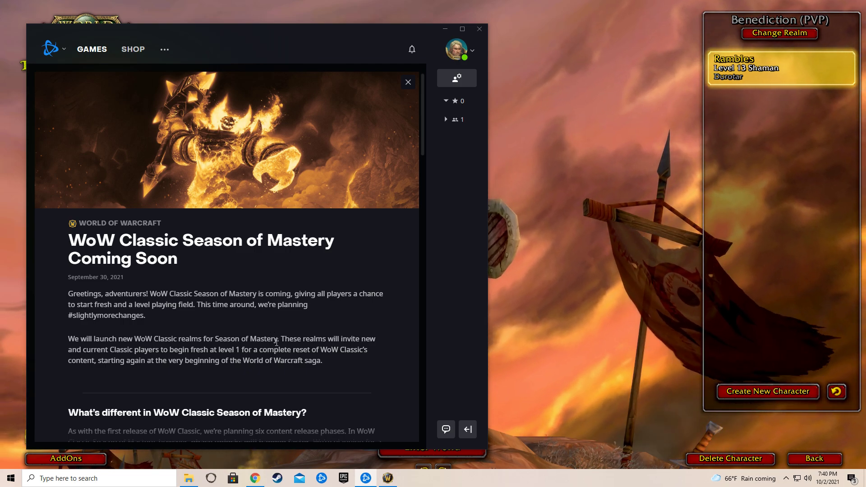
# Scroll from the article header into the What's different section and its Phase 1 list
pyautogui.scroll(-3)
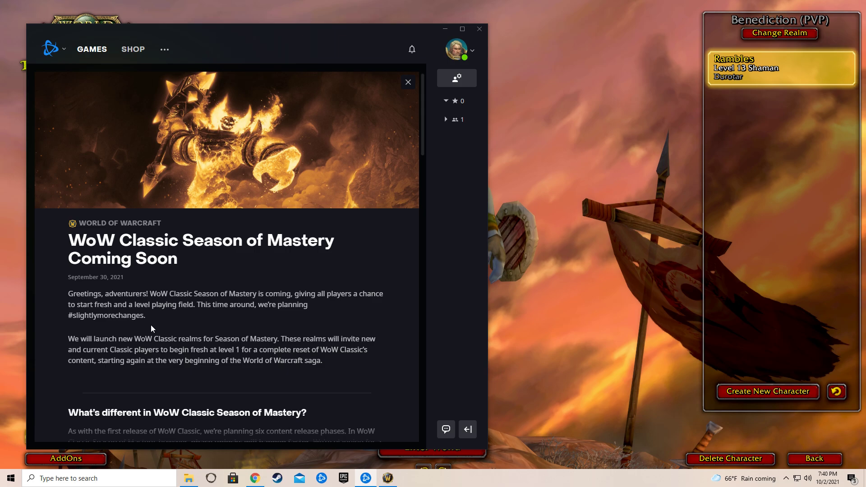
pyautogui.scroll(-3)
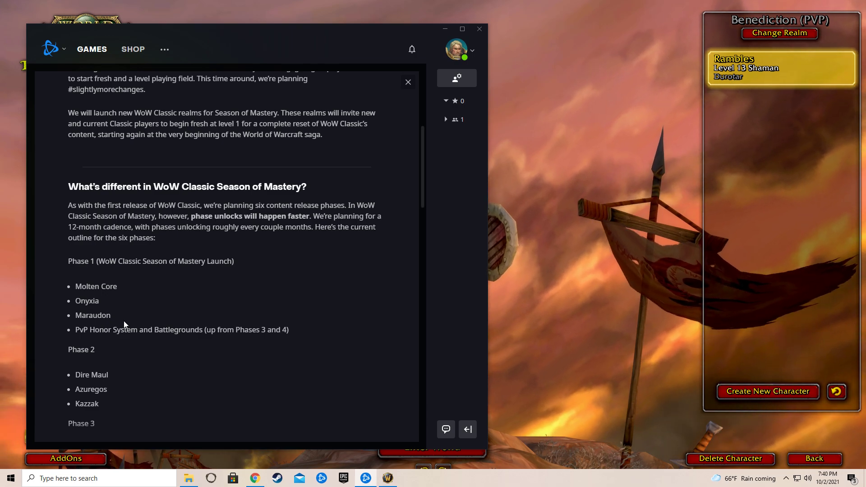
# Scroll down through the phase lists toward Faster Leveling and the More Stories heading
pyautogui.scroll(-3)
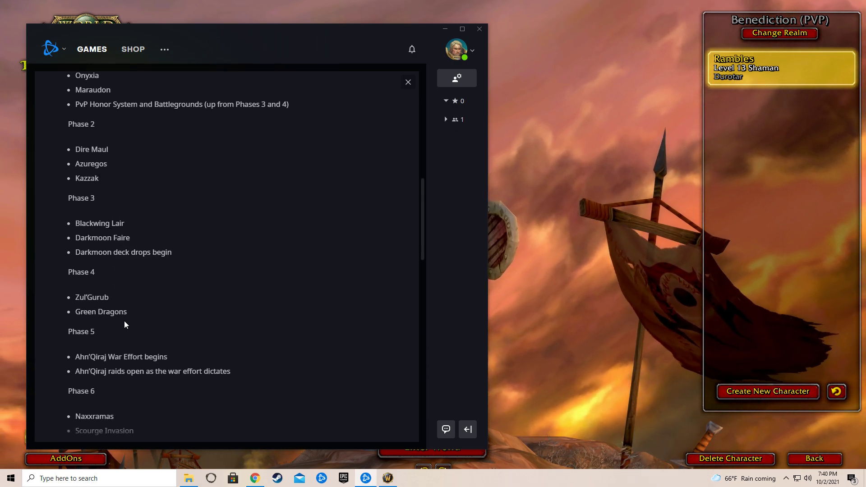
pyautogui.scroll(-3)
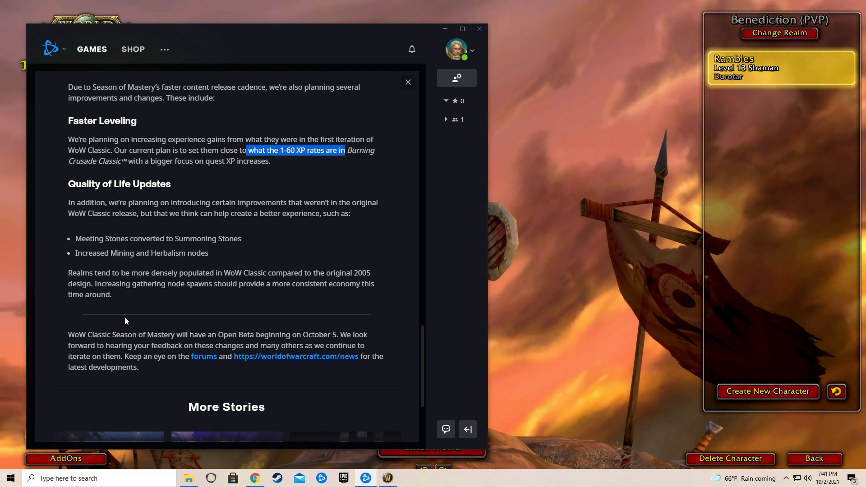
pyautogui.moveTo(124, 315)
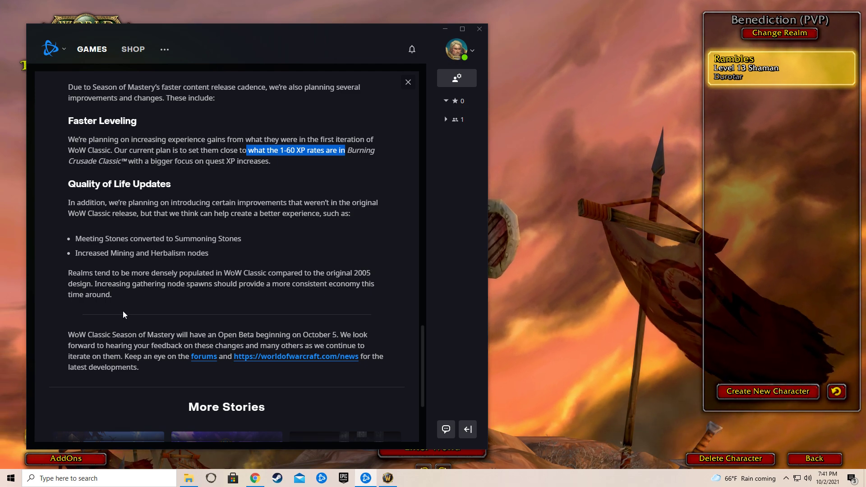